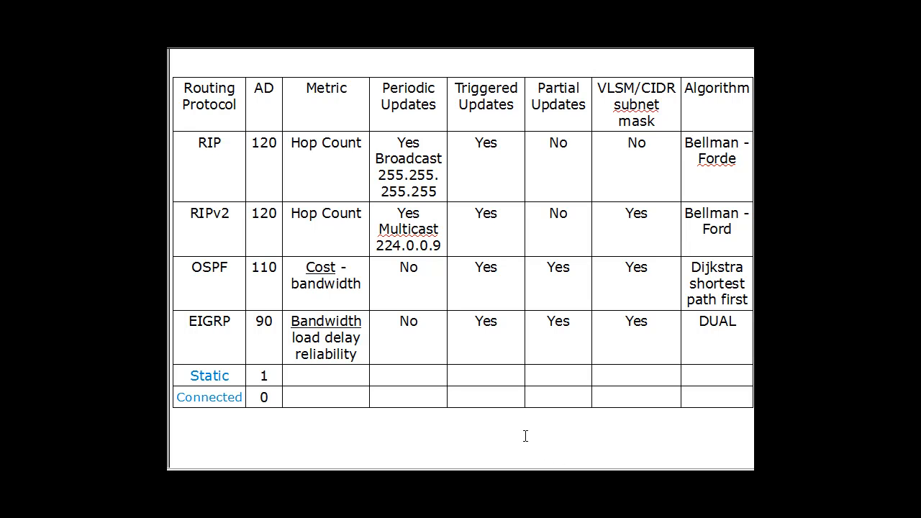
{"action": "mouse_move", "coordinate": [197, 106]}
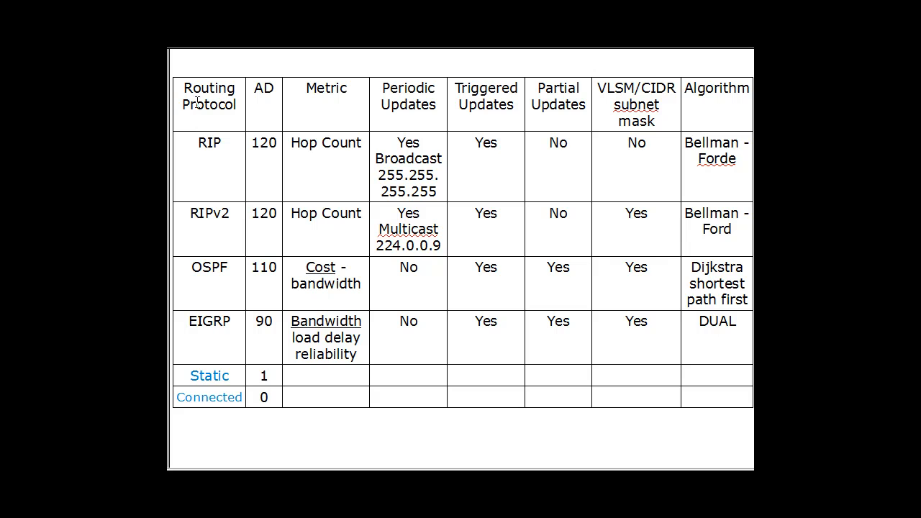
{"action": "mouse_move", "coordinate": [205, 276]}
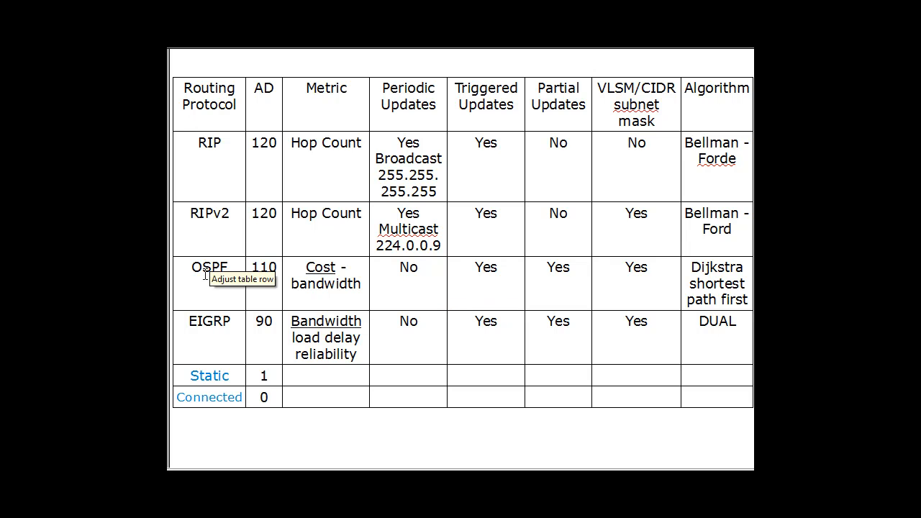
{"action": "mouse_move", "coordinate": [198, 351]}
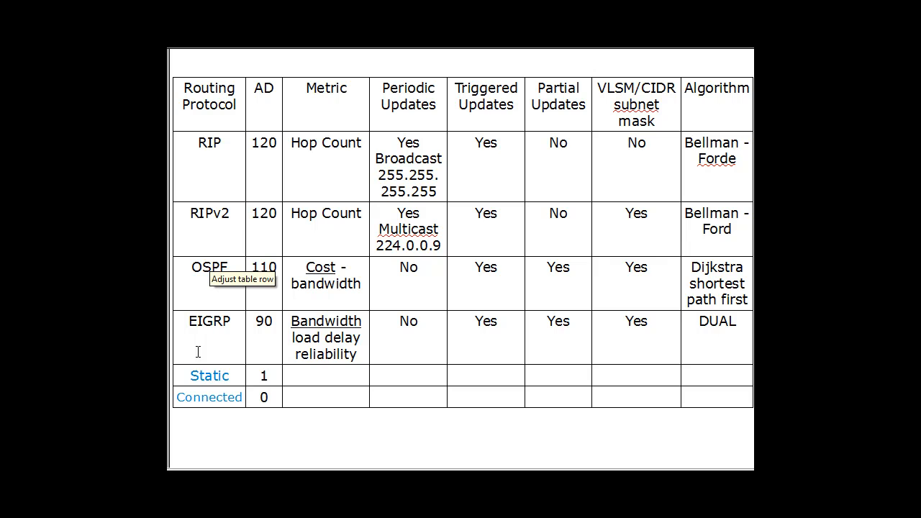
{"action": "mouse_move", "coordinate": [221, 387]}
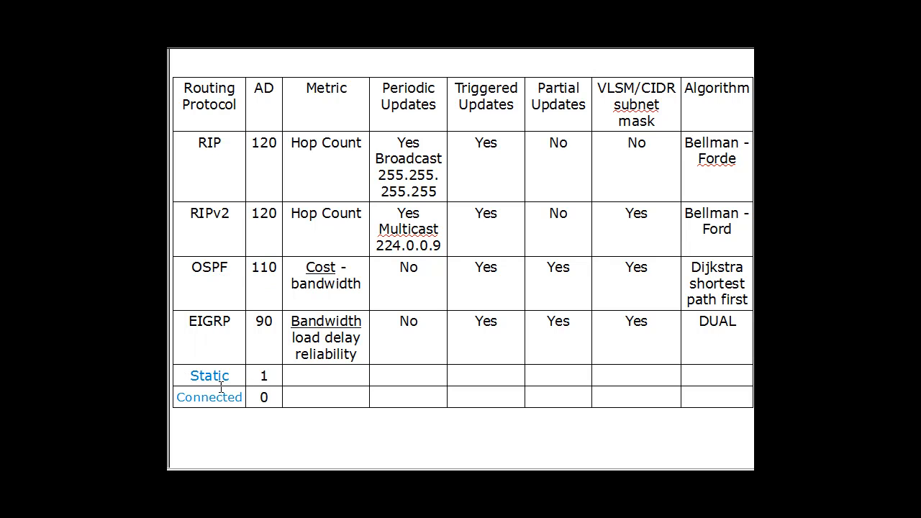
{"action": "mouse_move", "coordinate": [227, 397]}
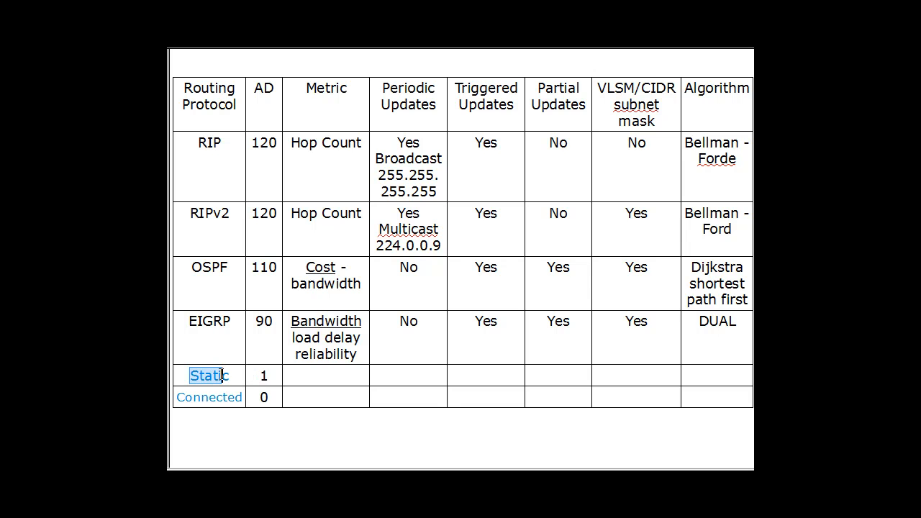
{"action": "mouse_move", "coordinate": [264, 102]}
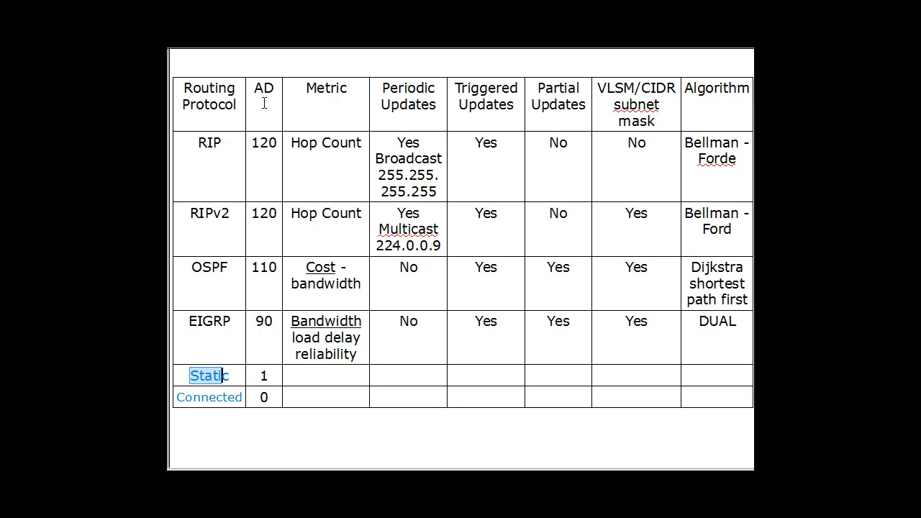
{"action": "left_click", "coordinate": [264, 88]}
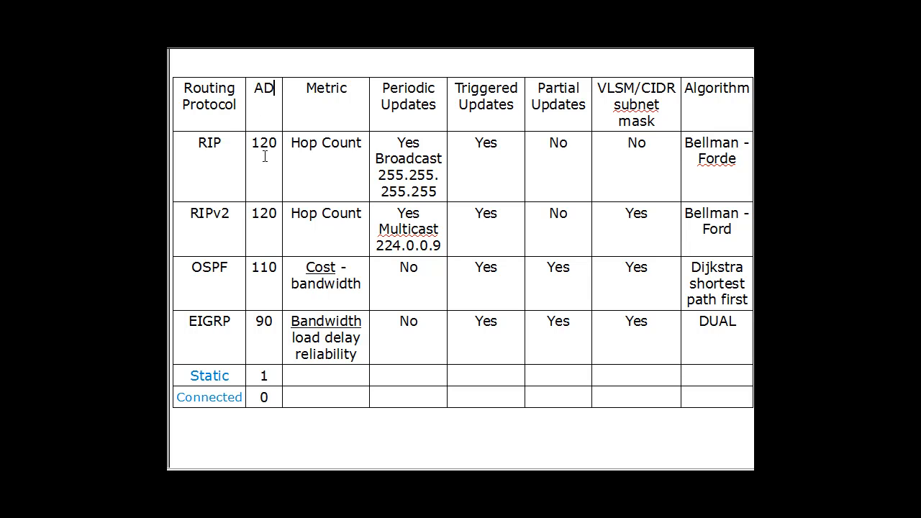
{"action": "mouse_move", "coordinate": [262, 235]}
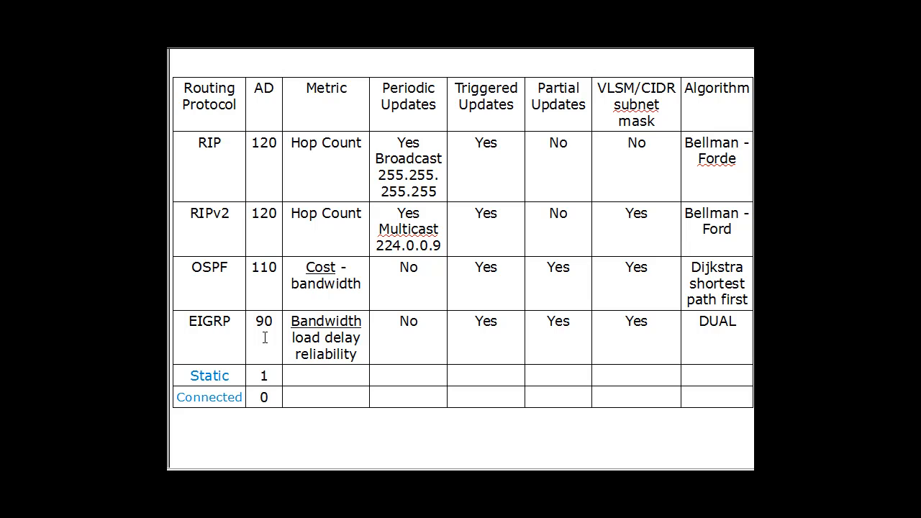
{"action": "mouse_move", "coordinate": [186, 375]}
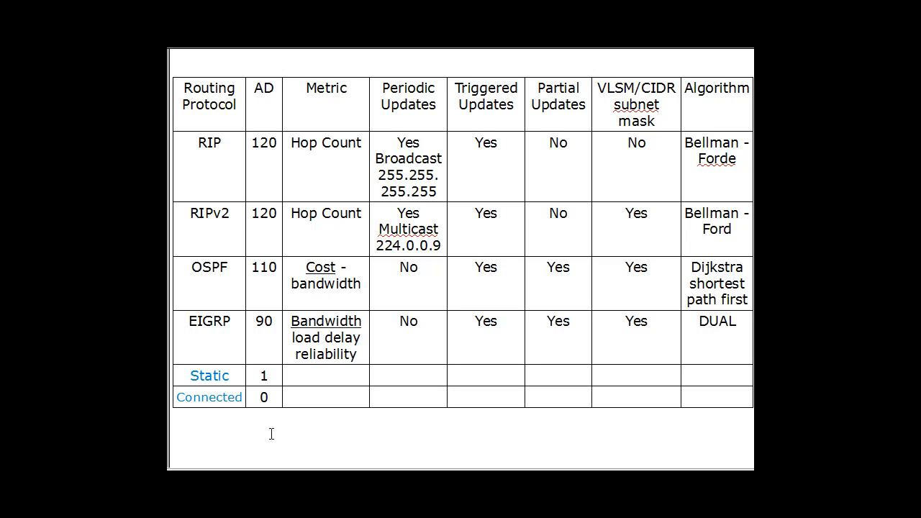
{"action": "mouse_move", "coordinate": [268, 422]}
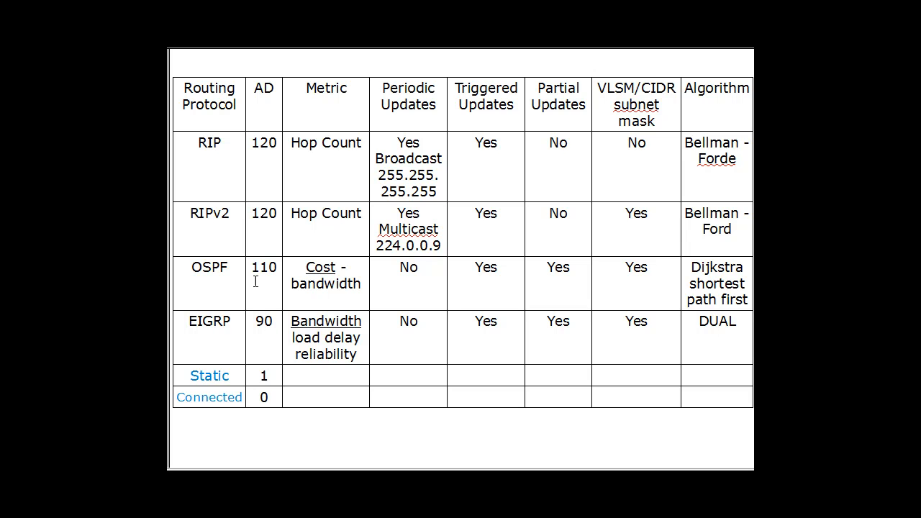
{"action": "mouse_move", "coordinate": [269, 228]}
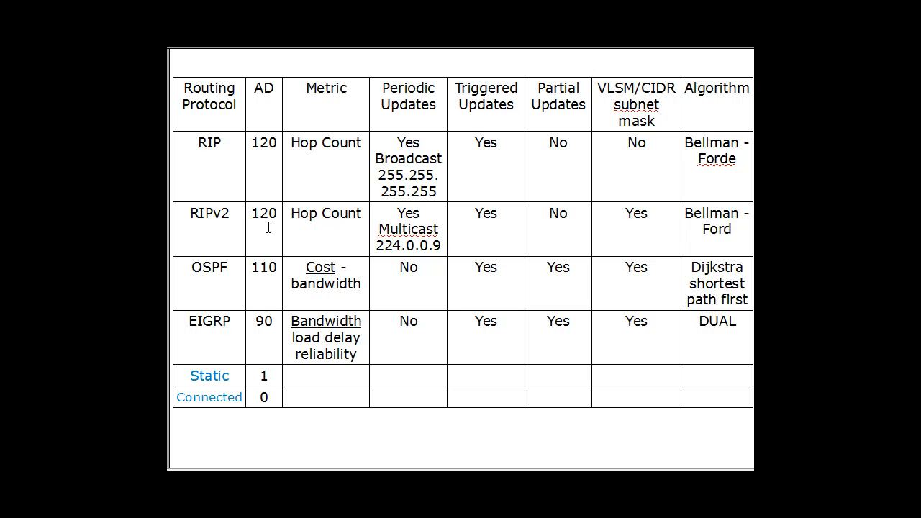
{"action": "mouse_move", "coordinate": [260, 297]}
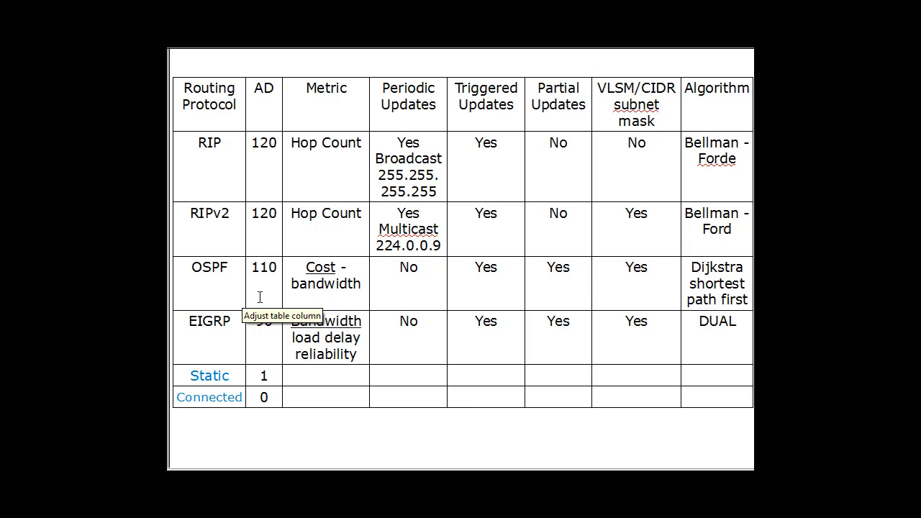
{"action": "mouse_move", "coordinate": [260, 216]}
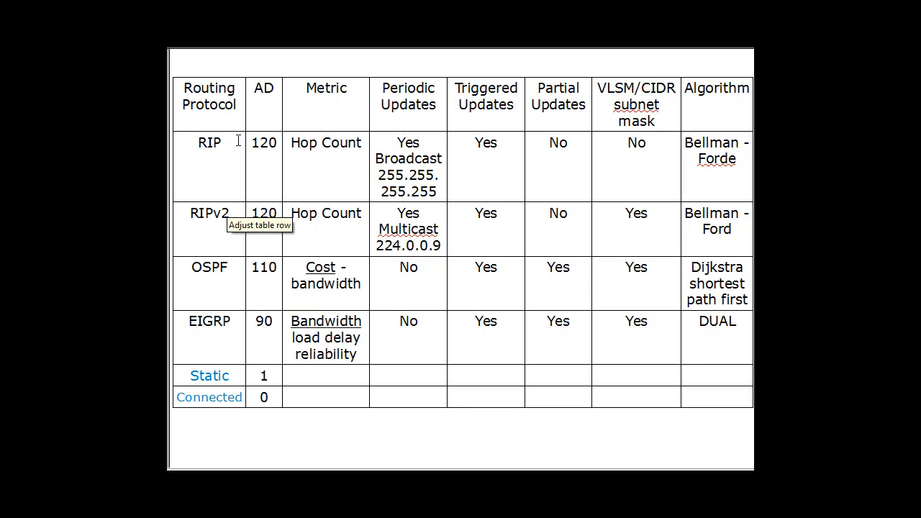
{"action": "mouse_move", "coordinate": [250, 294]}
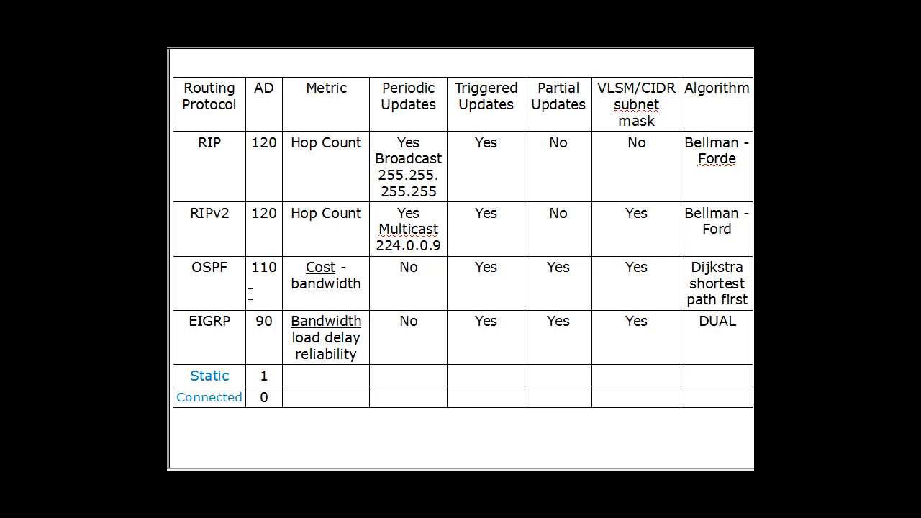
{"action": "mouse_move", "coordinate": [251, 267]}
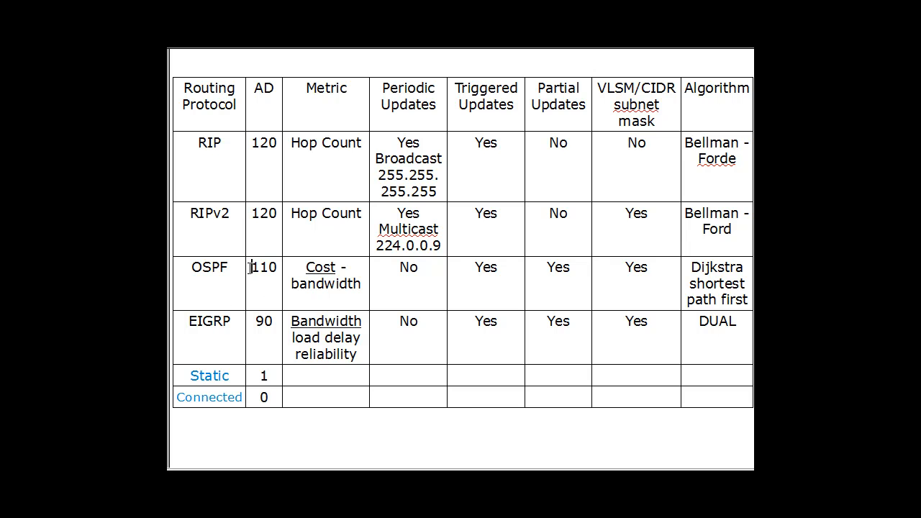
{"action": "double_click", "coordinate": [264, 267]}
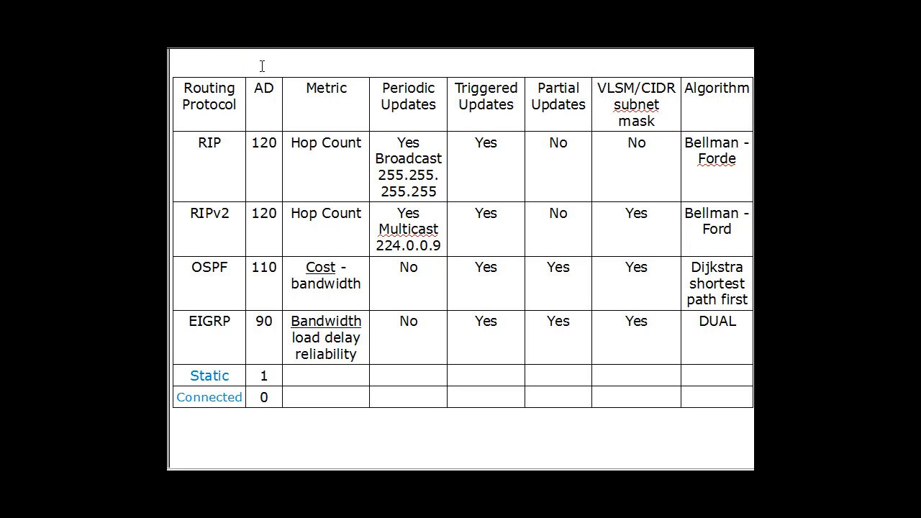
{"action": "mouse_move", "coordinate": [250, 396]}
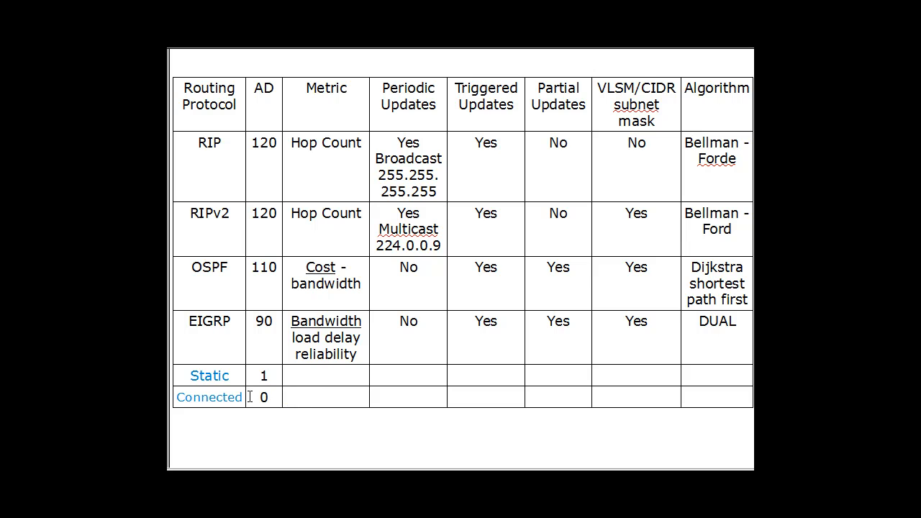
{"action": "mouse_move", "coordinate": [261, 417]}
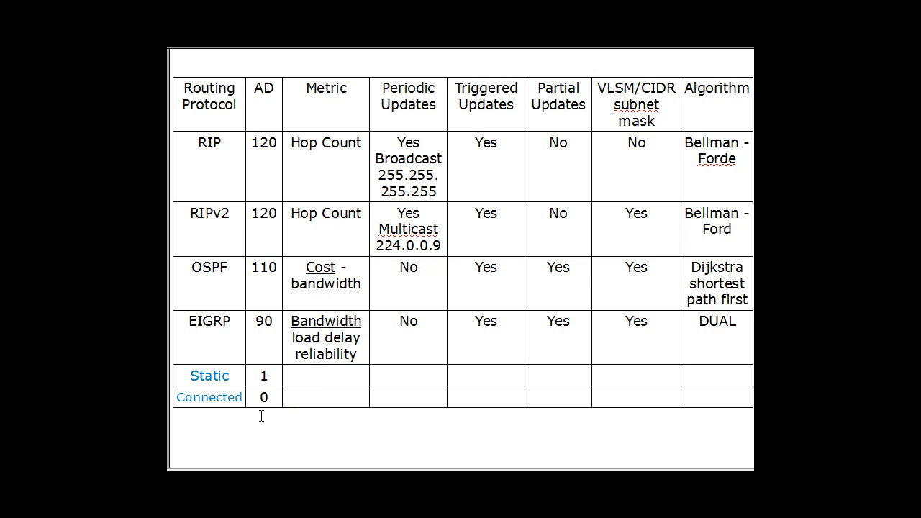
{"action": "mouse_move", "coordinate": [210, 333]}
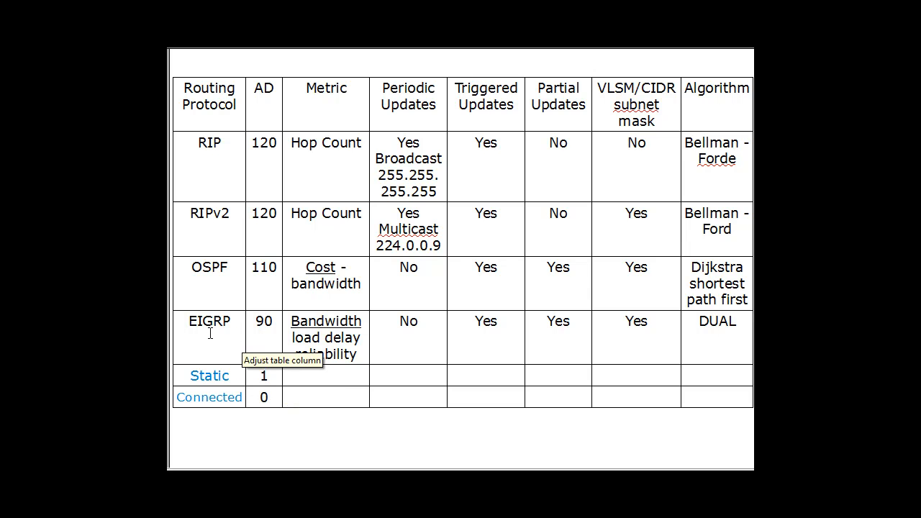
{"action": "mouse_move", "coordinate": [299, 400]}
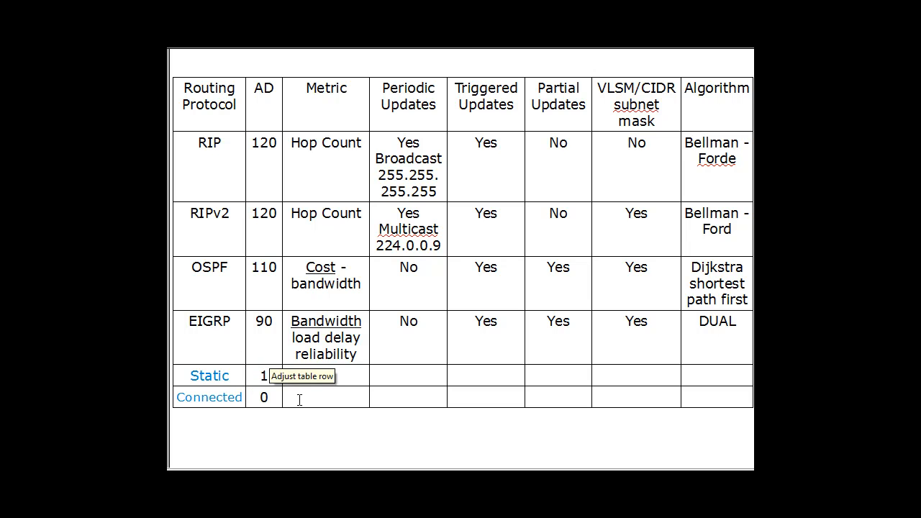
{"action": "mouse_move", "coordinate": [278, 332]}
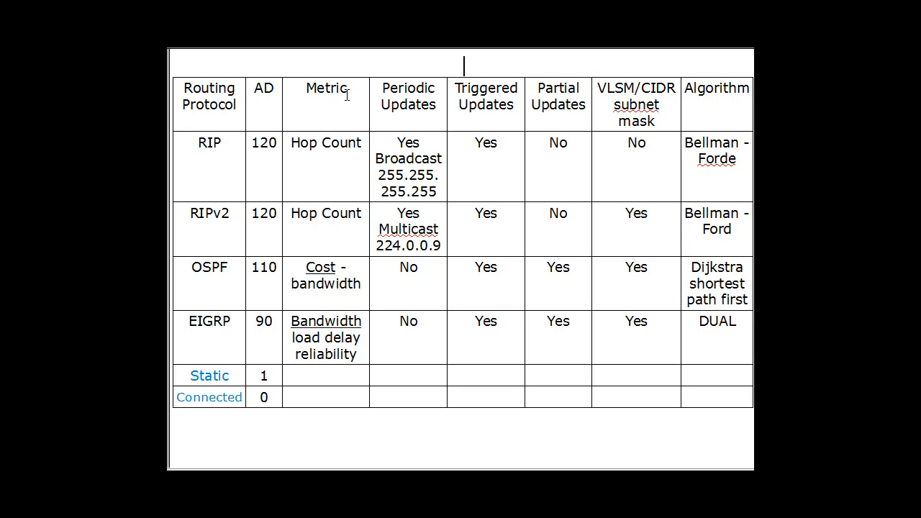
{"action": "mouse_move", "coordinate": [264, 128]}
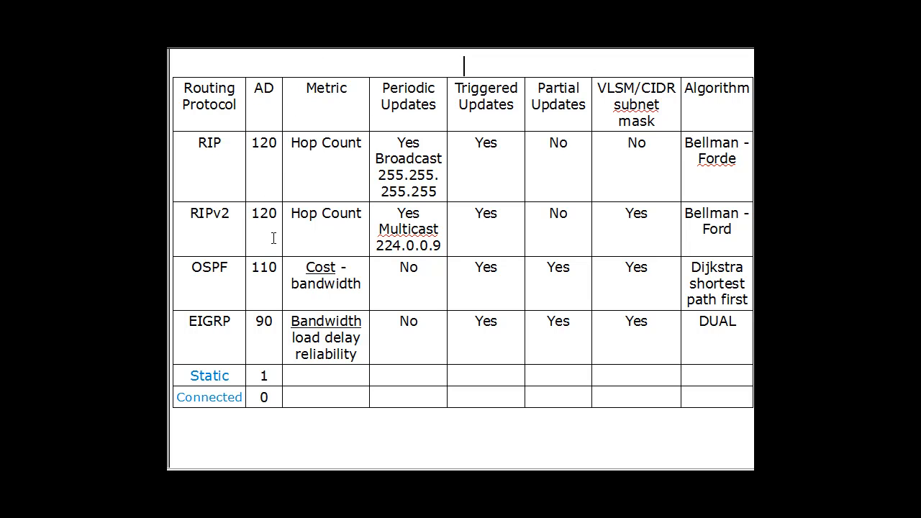
{"action": "mouse_move", "coordinate": [364, 101]}
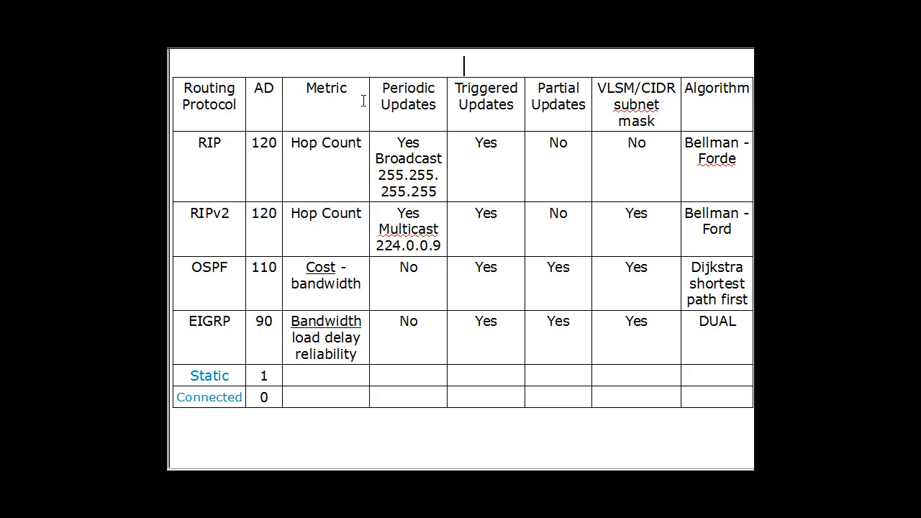
{"action": "mouse_move", "coordinate": [331, 118]}
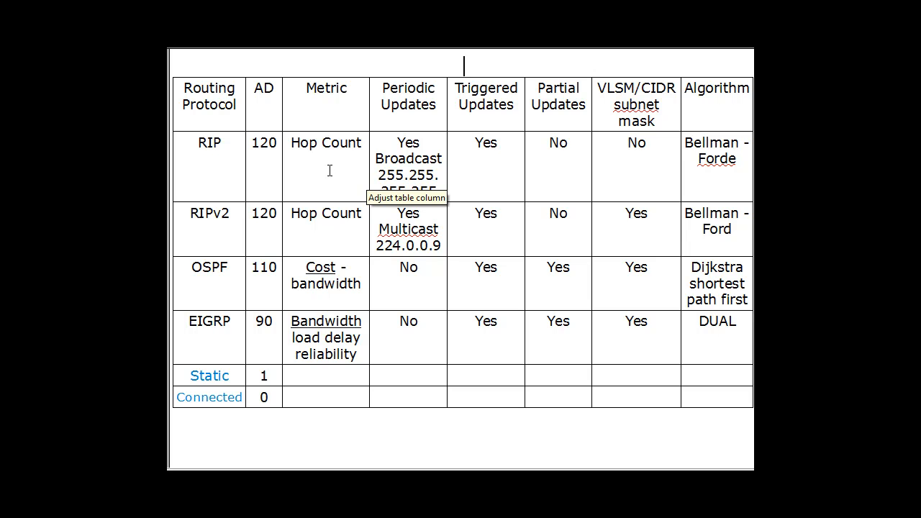
{"action": "mouse_move", "coordinate": [328, 257]}
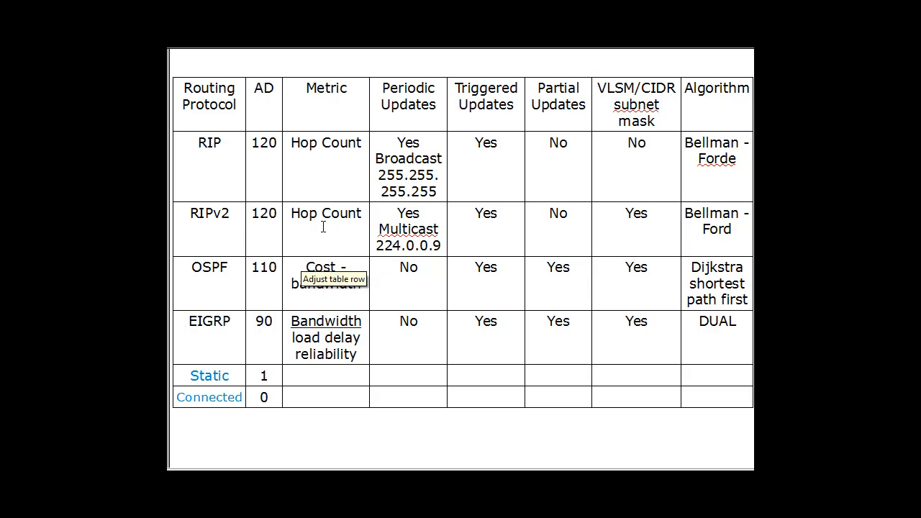
{"action": "mouse_move", "coordinate": [331, 192]}
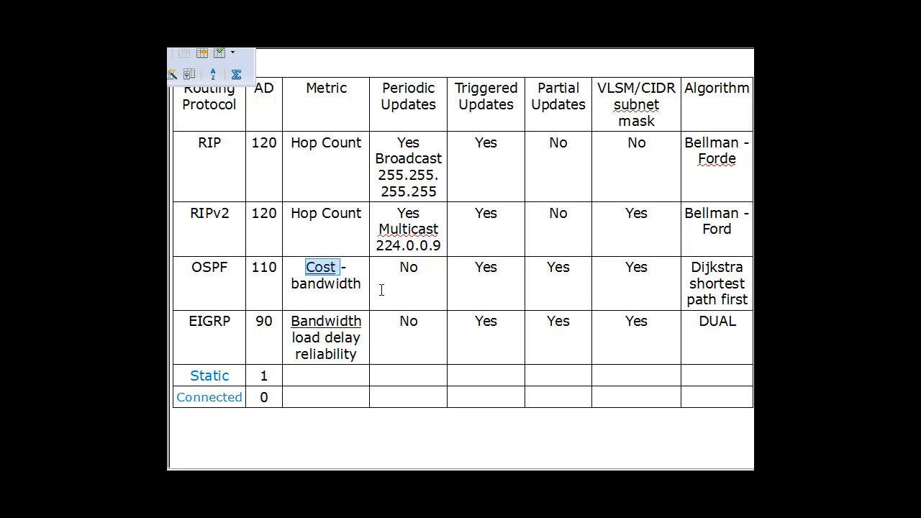
{"action": "mouse_move", "coordinate": [239, 353]}
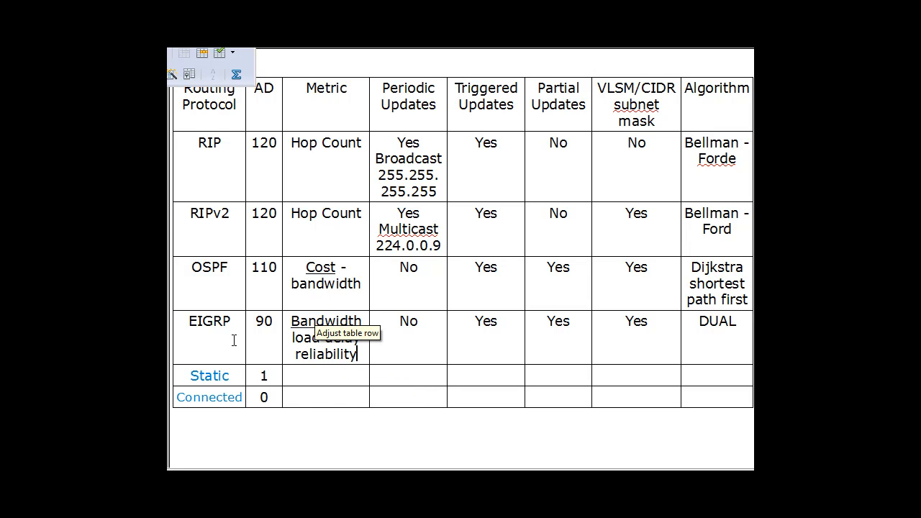
{"action": "mouse_move", "coordinate": [358, 303]}
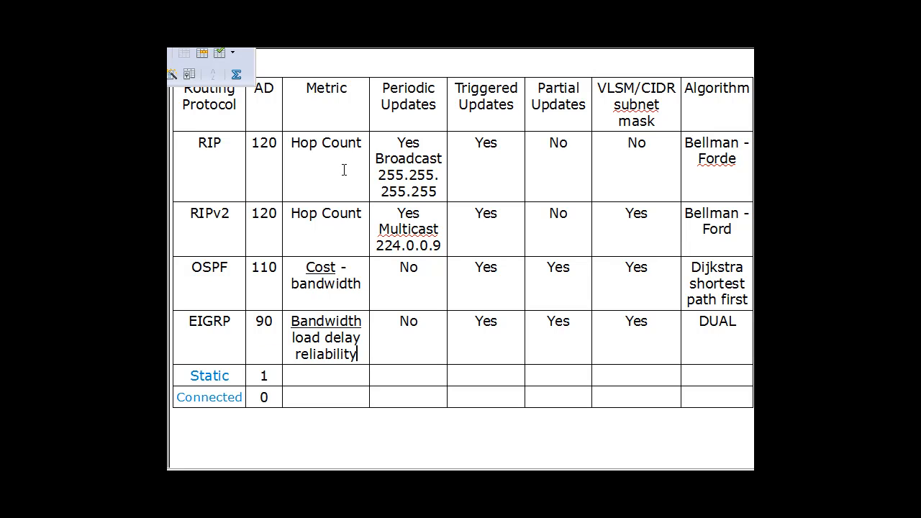
{"action": "mouse_move", "coordinate": [325, 118]}
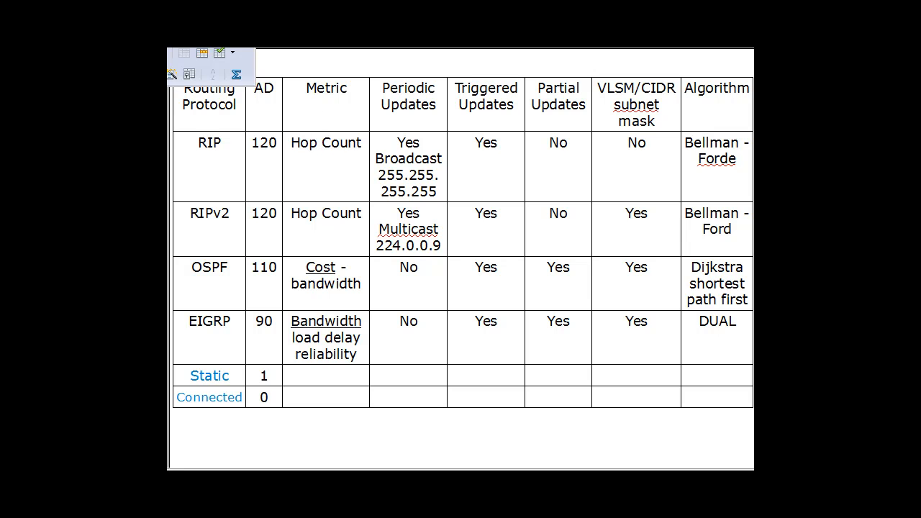
{"action": "mouse_move", "coordinate": [218, 161]}
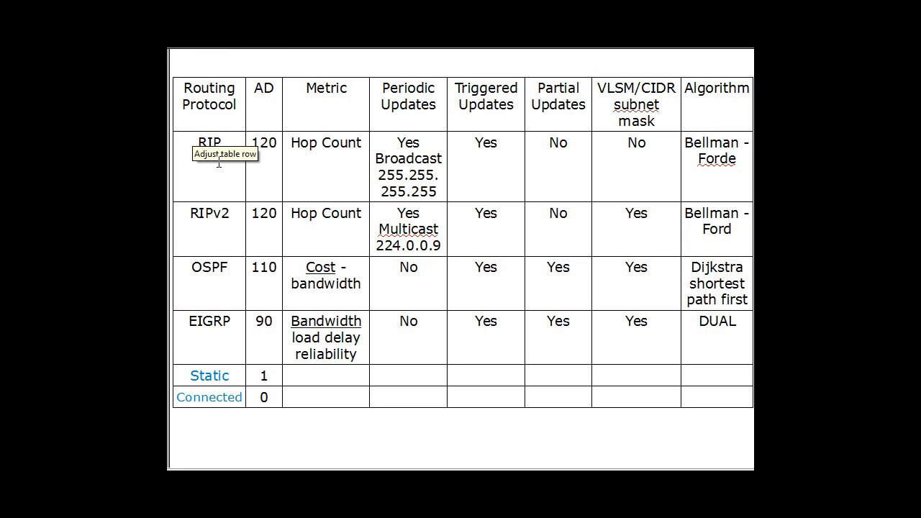
{"action": "mouse_move", "coordinate": [313, 170]}
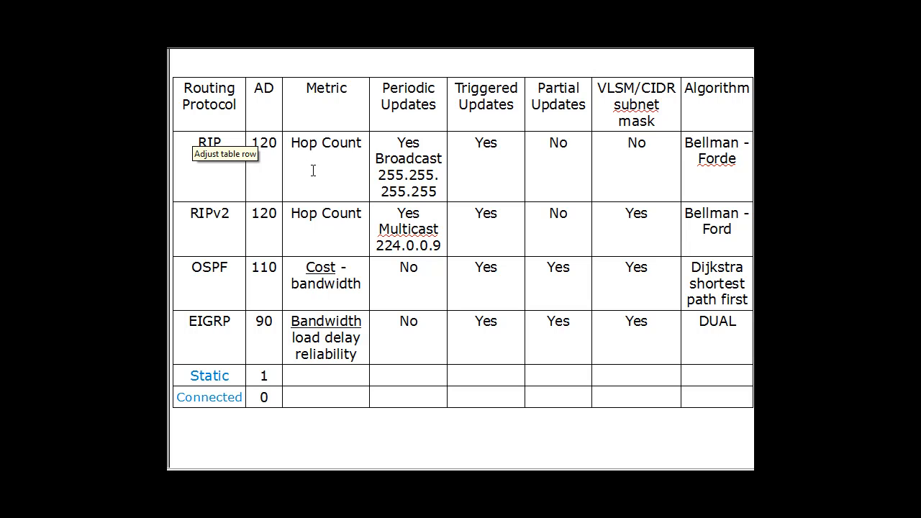
{"action": "mouse_move", "coordinate": [330, 190]}
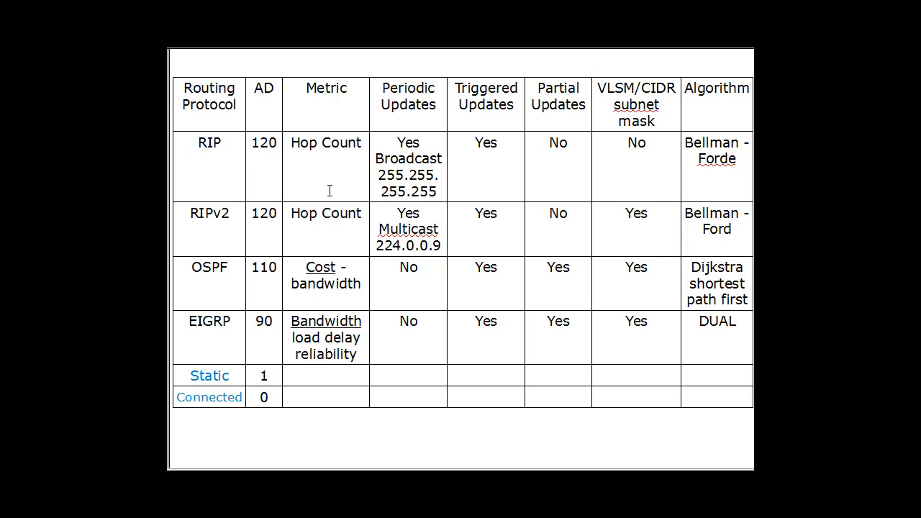
{"action": "mouse_move", "coordinate": [315, 180]}
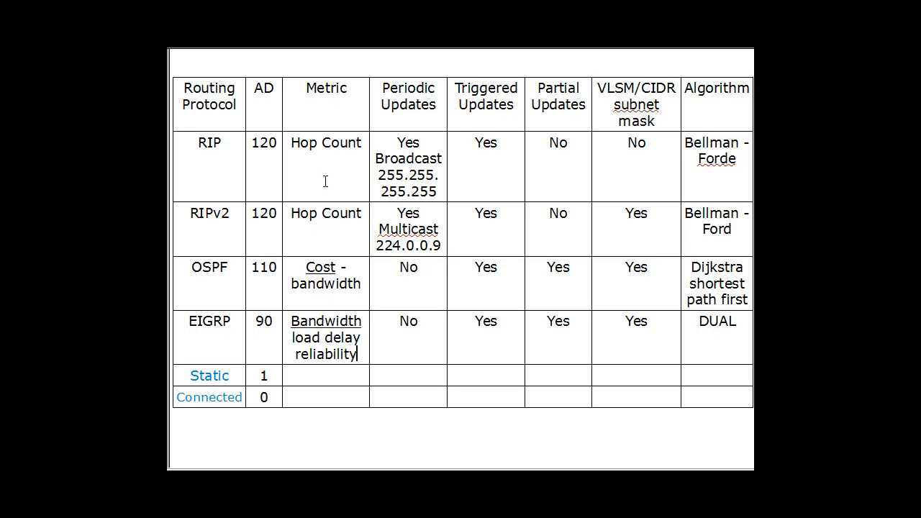
{"action": "mouse_move", "coordinate": [332, 210]}
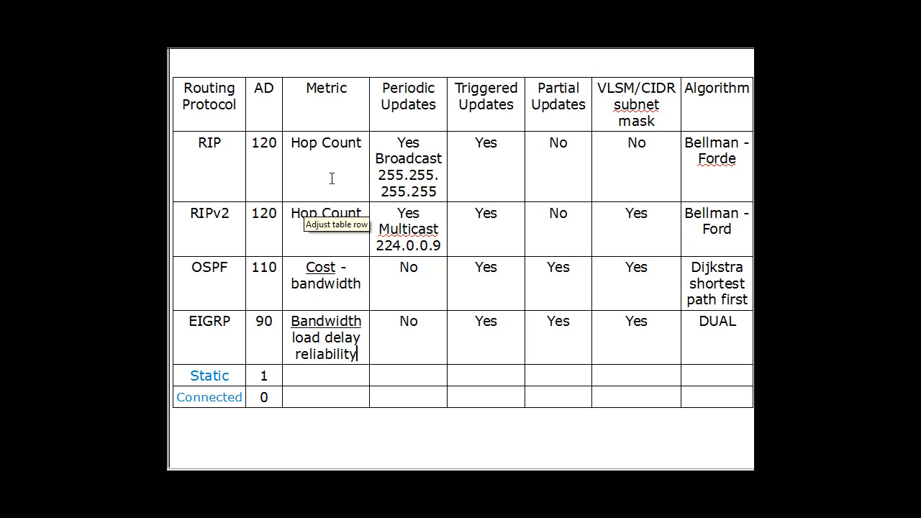
{"action": "mouse_move", "coordinate": [315, 209]}
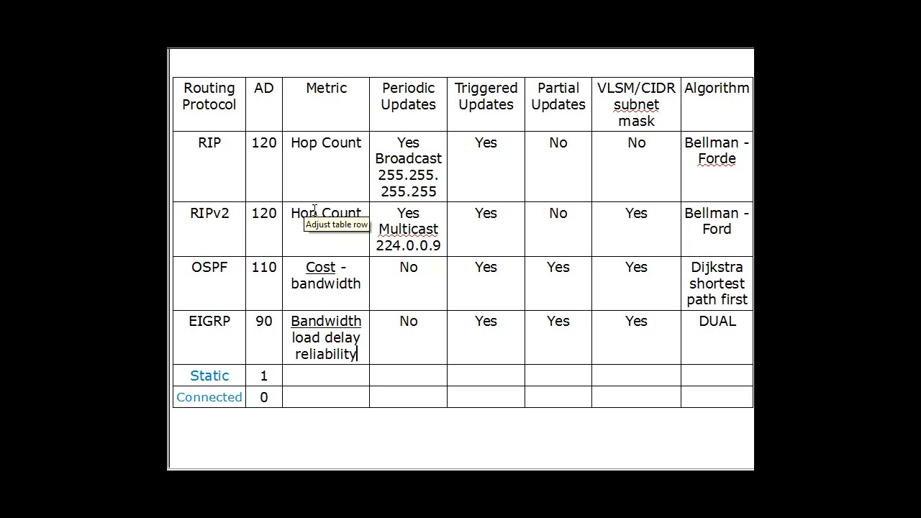
{"action": "mouse_move", "coordinate": [326, 169]}
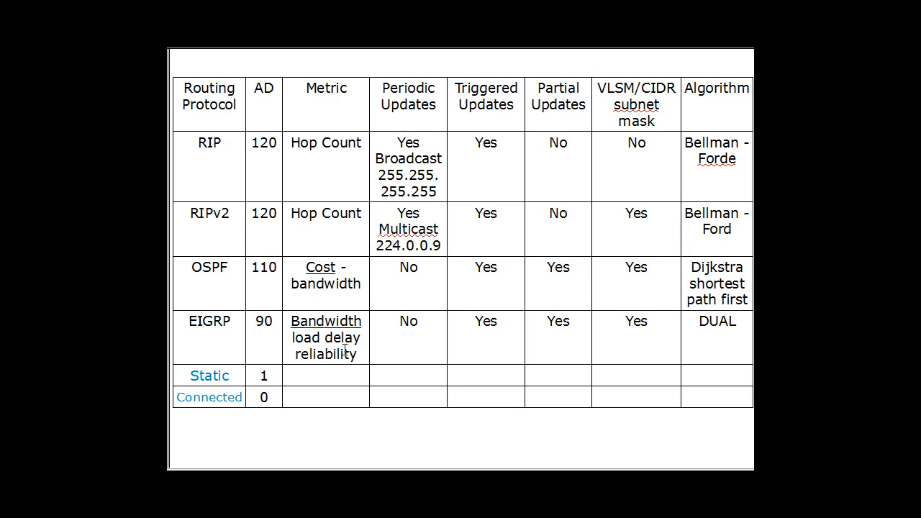
{"action": "mouse_move", "coordinate": [324, 322]}
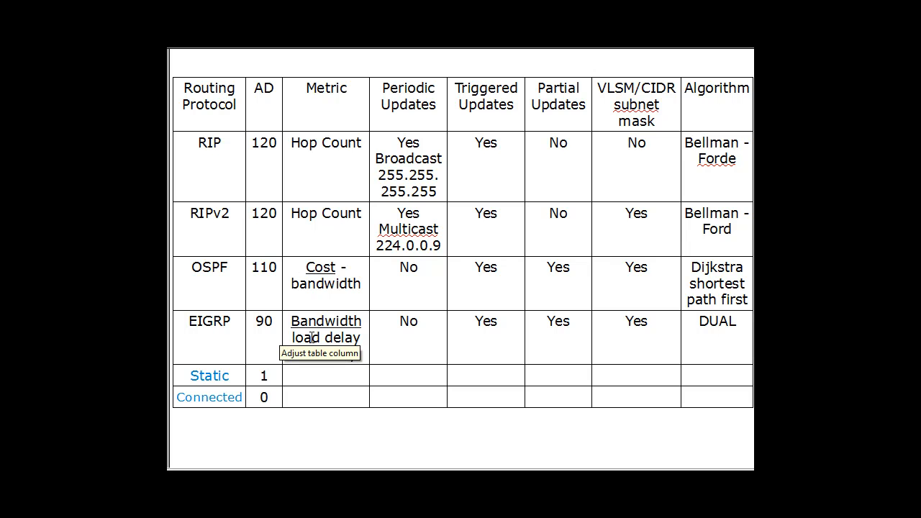
{"action": "mouse_move", "coordinate": [402, 363]}
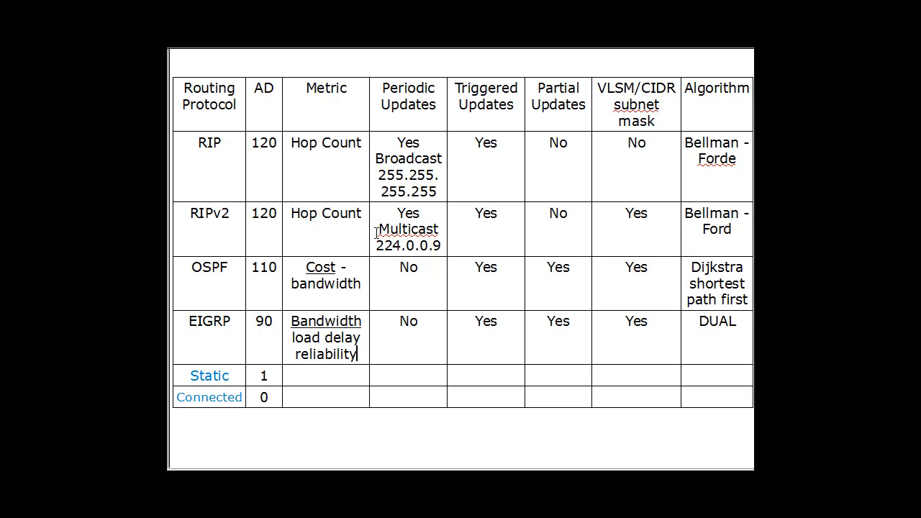
{"action": "mouse_move", "coordinate": [427, 259]}
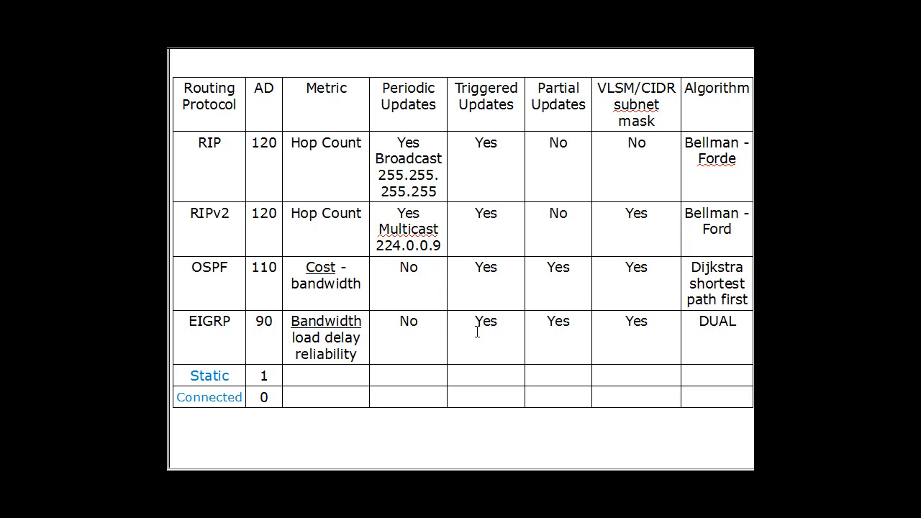
{"action": "mouse_move", "coordinate": [553, 277]}
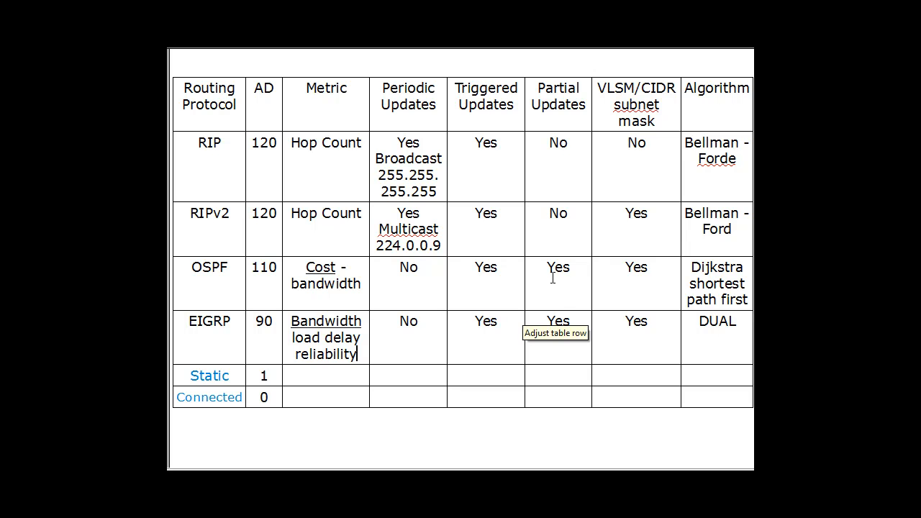
{"action": "mouse_move", "coordinate": [564, 338]}
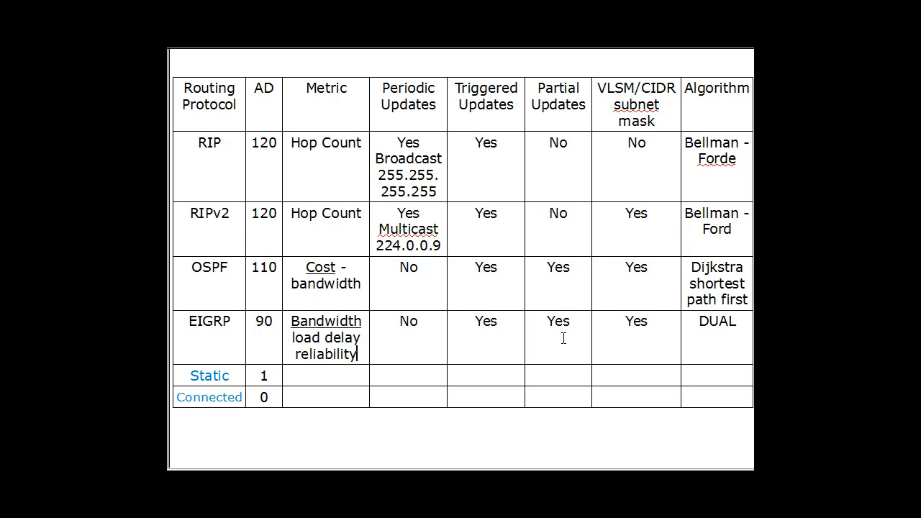
{"action": "mouse_move", "coordinate": [337, 211]}
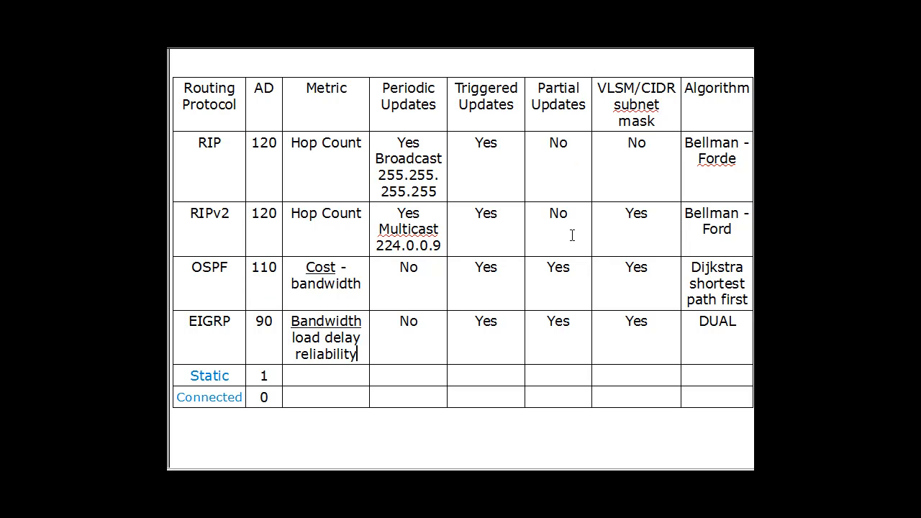
{"action": "mouse_move", "coordinate": [569, 252]}
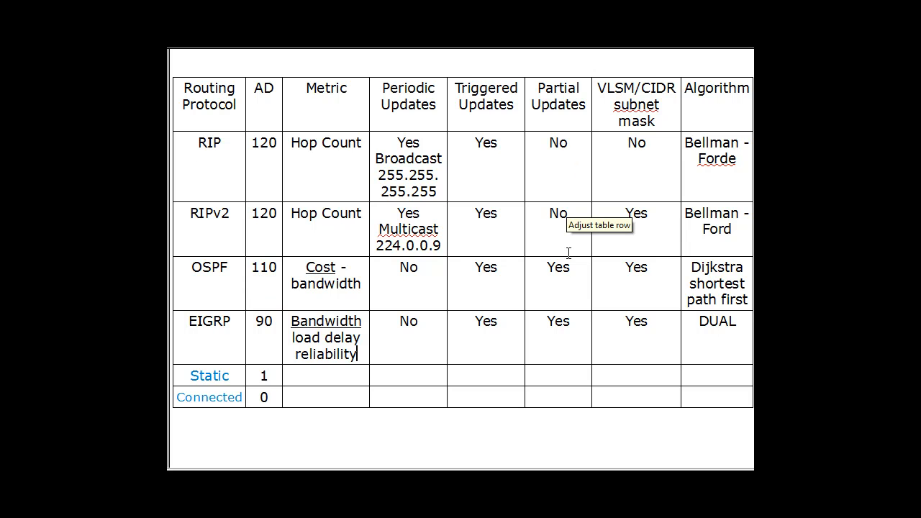
{"action": "mouse_move", "coordinate": [506, 234]}
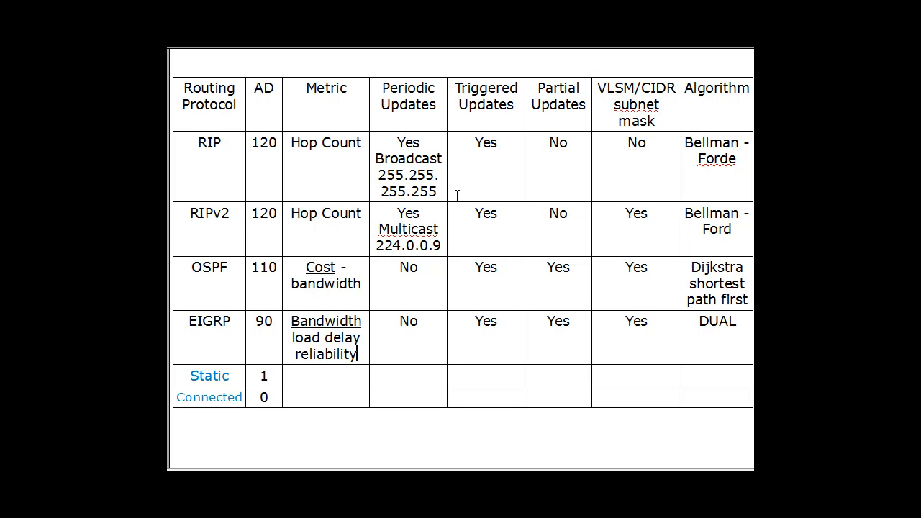
{"action": "mouse_move", "coordinate": [499, 230]}
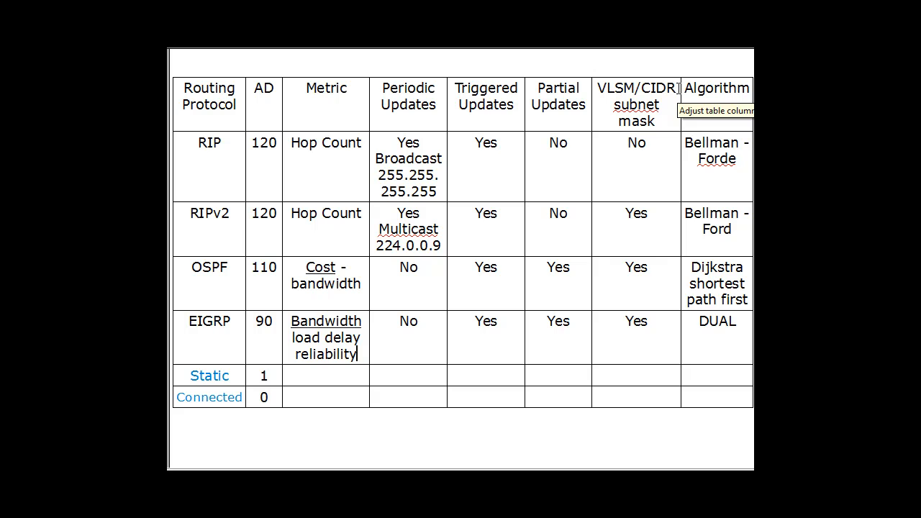
{"action": "mouse_move", "coordinate": [652, 144]}
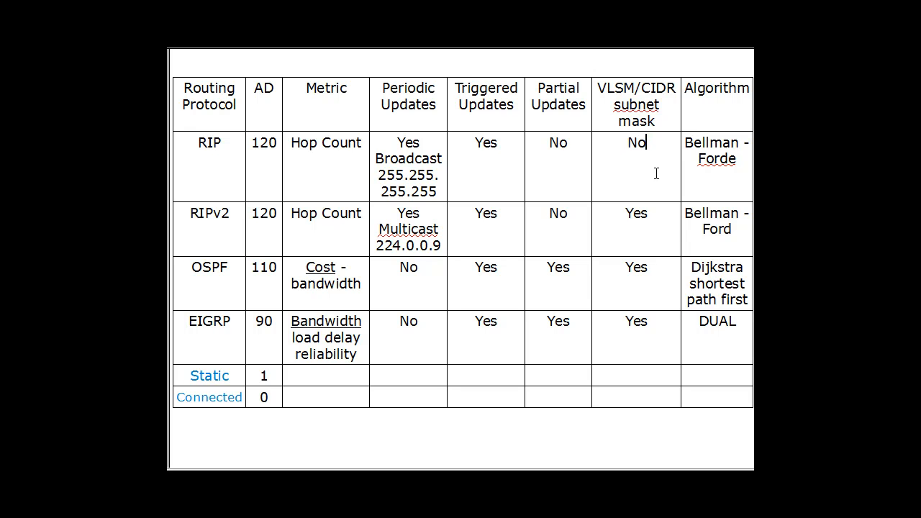
{"action": "mouse_move", "coordinate": [635, 152]}
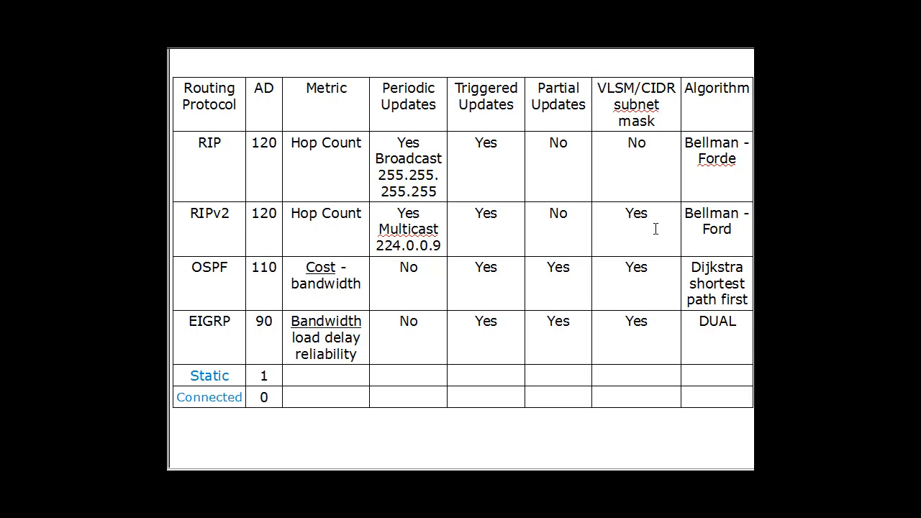
{"action": "left_click", "coordinate": [646, 143]}
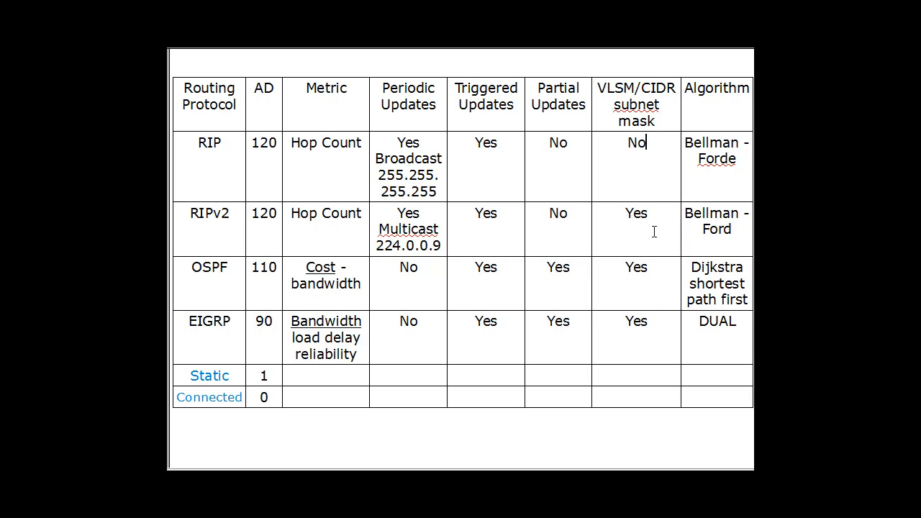
{"action": "mouse_move", "coordinate": [655, 323]}
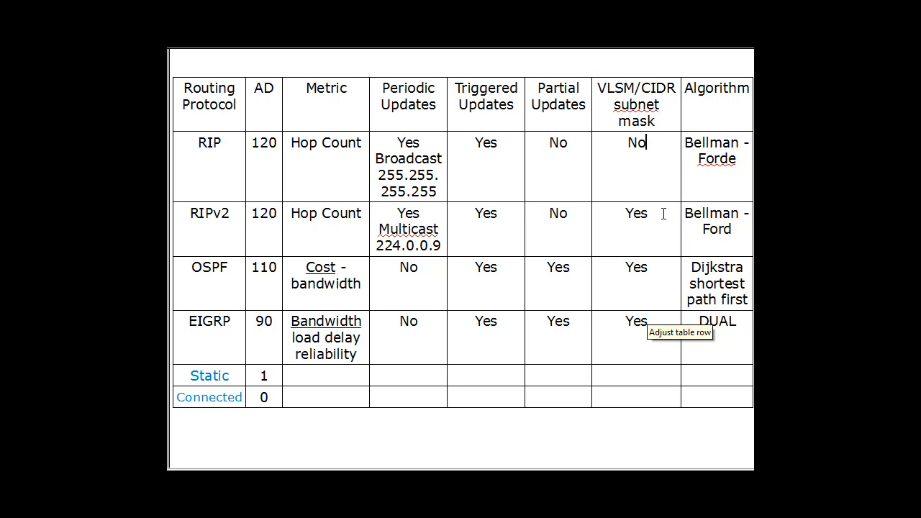
{"action": "mouse_move", "coordinate": [632, 256]}
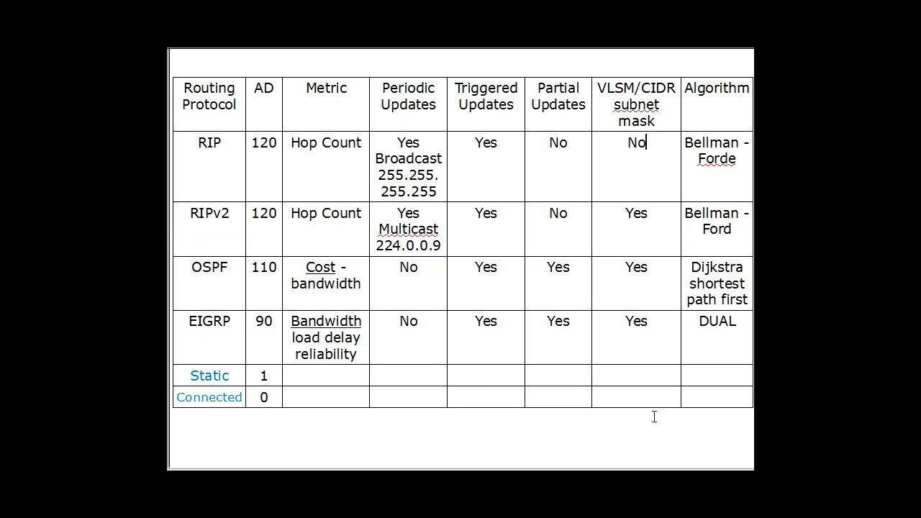
{"action": "mouse_move", "coordinate": [716, 345]}
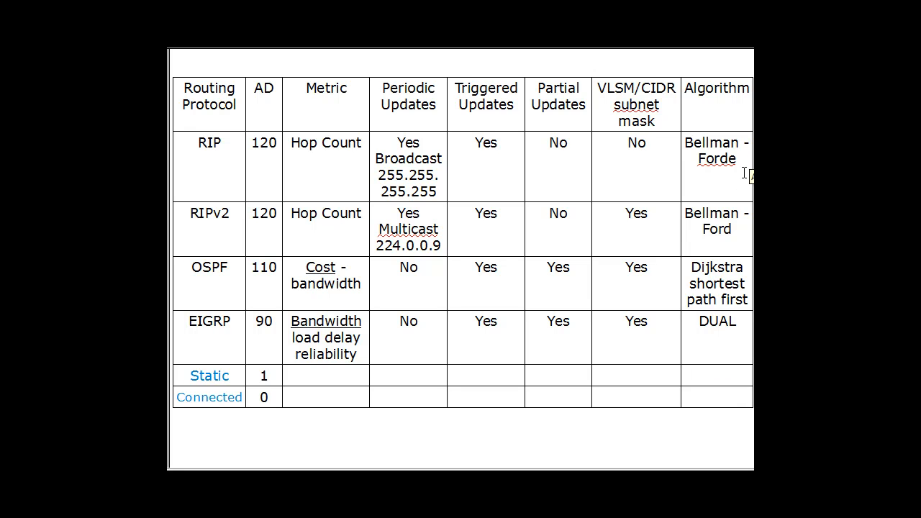
{"action": "mouse_move", "coordinate": [745, 235]}
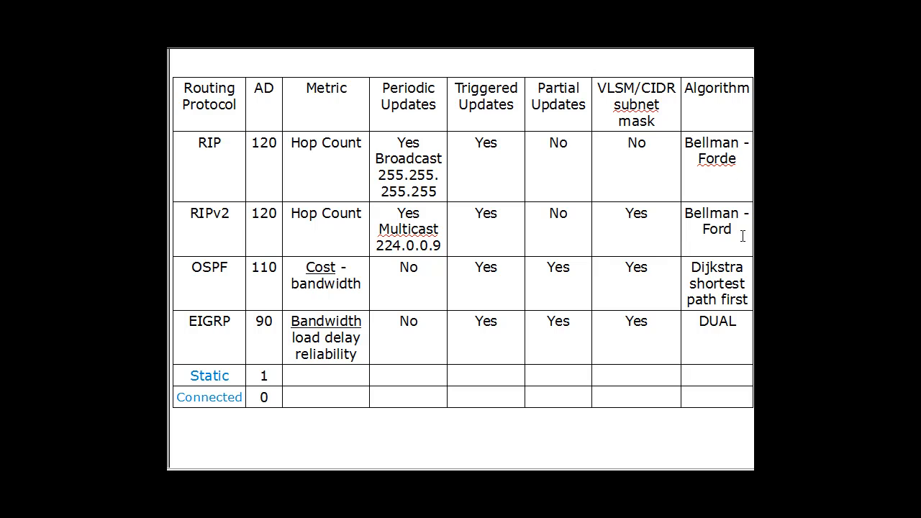
{"action": "mouse_move", "coordinate": [550, 293]}
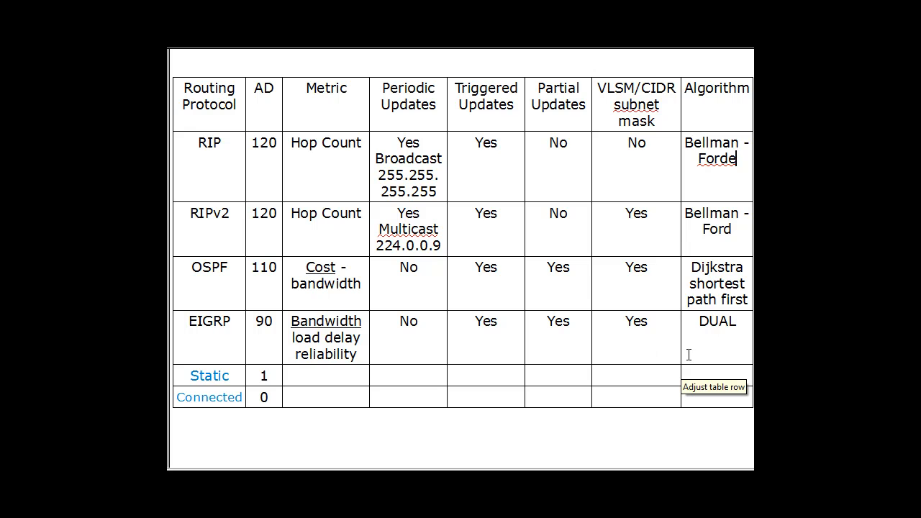
{"action": "mouse_move", "coordinate": [699, 321]}
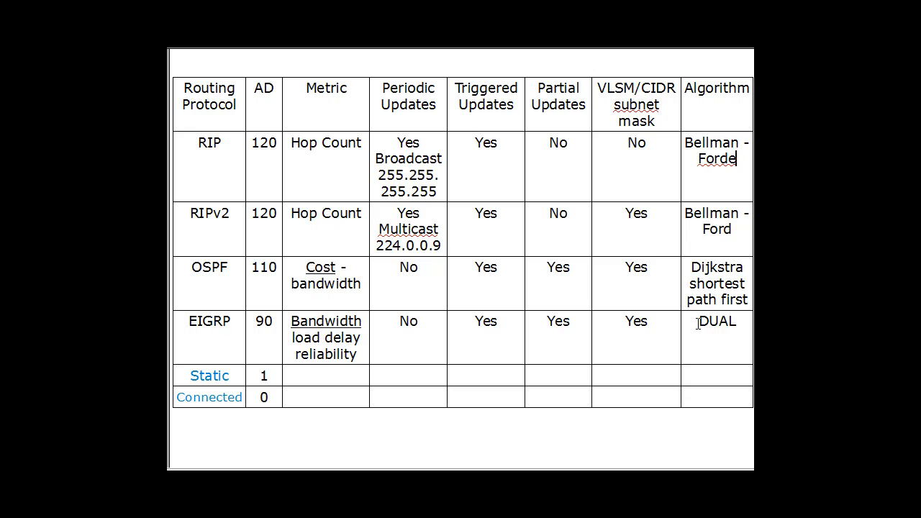
{"action": "double_click", "coordinate": [717, 322]}
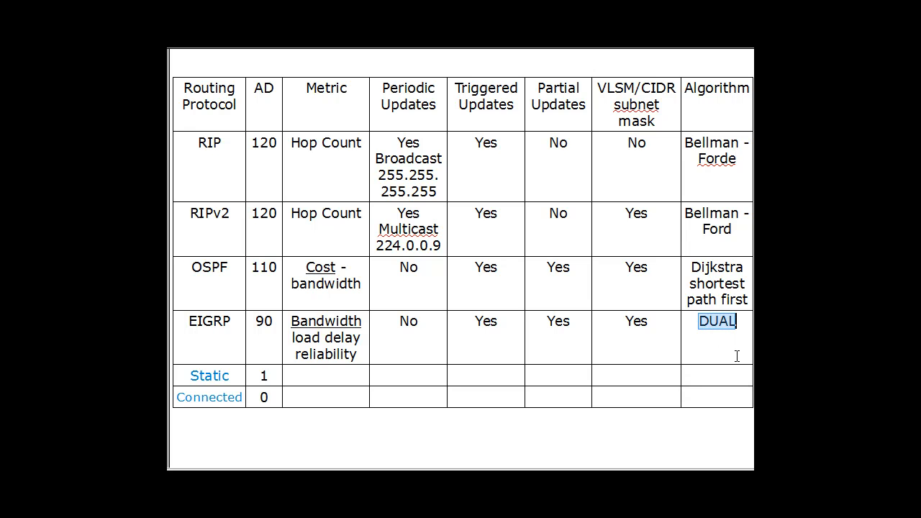